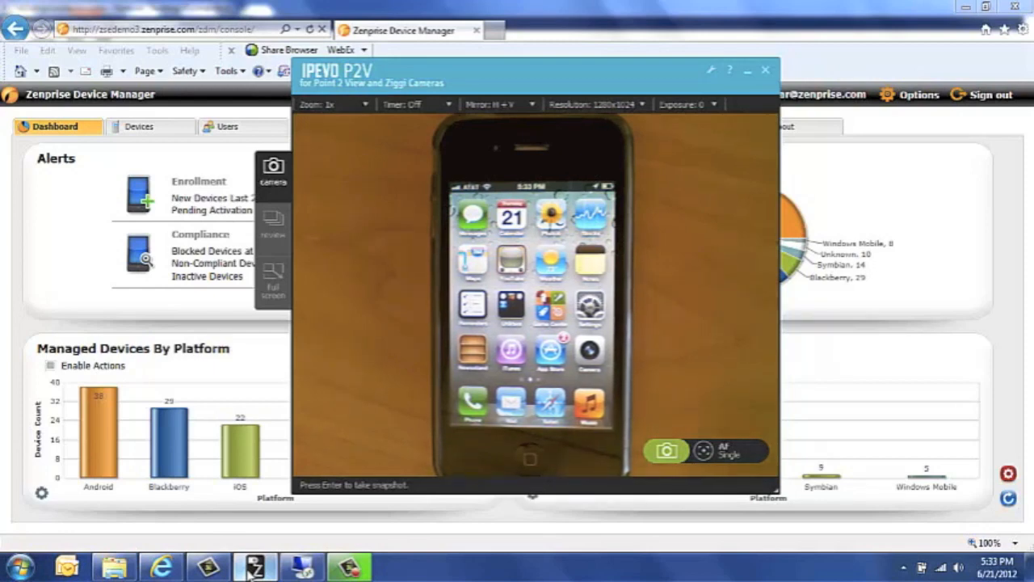
# Minimize the IPEVO P2V camera view and show the Zenprise user directory.
pyautogui.click(764, 69)
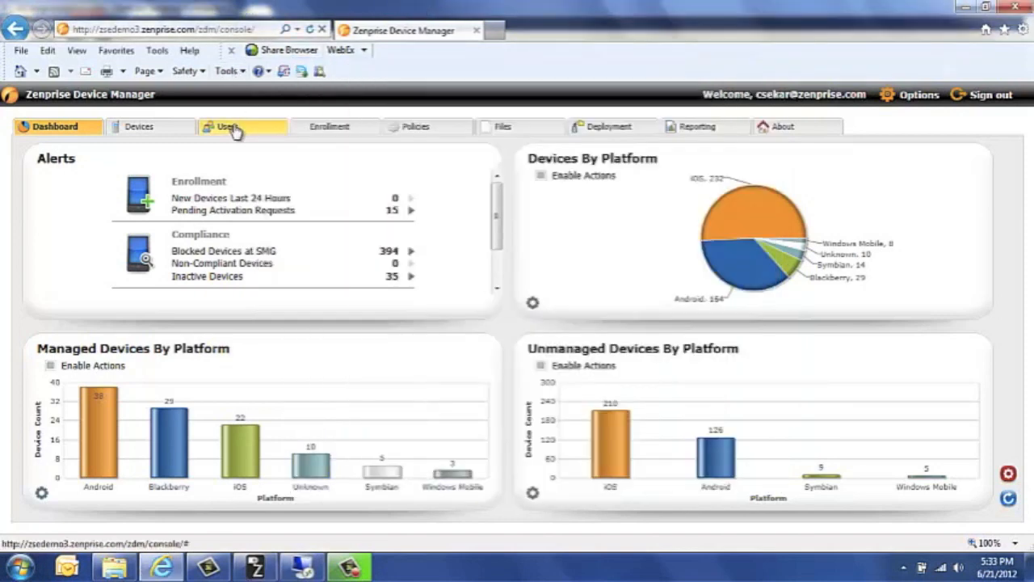
pyautogui.click(229, 126)
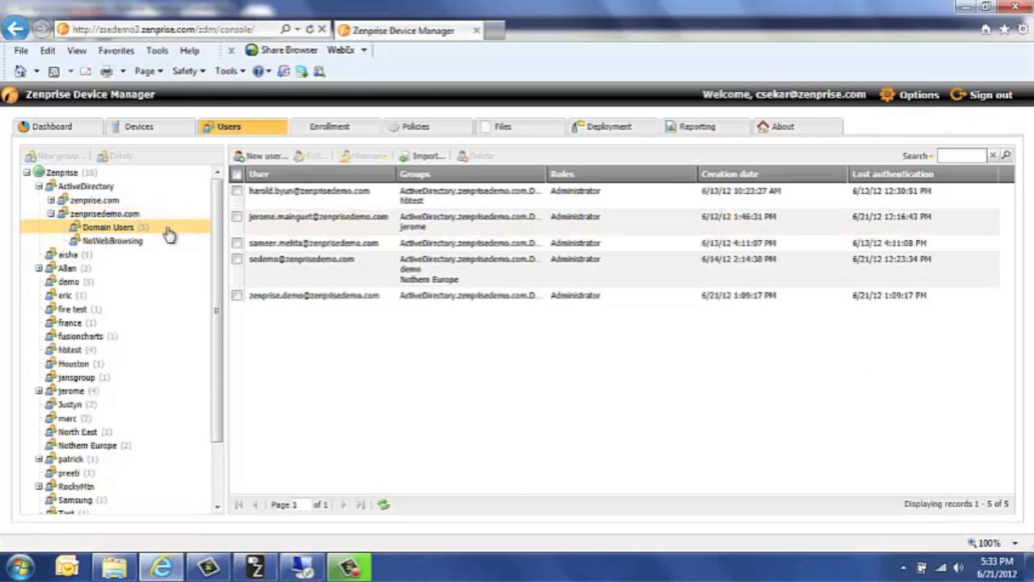
pyautogui.moveTo(338, 311)
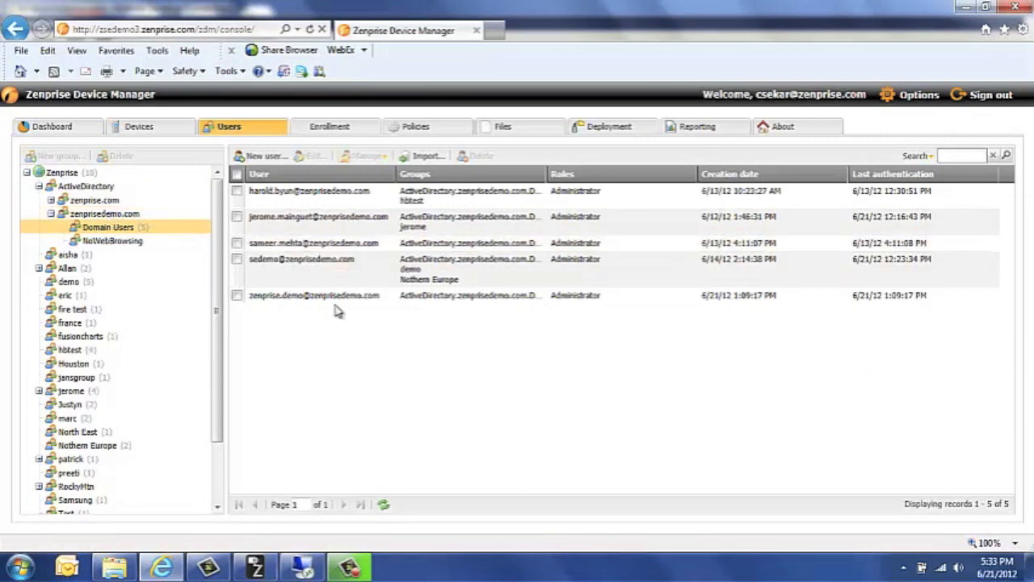
# Select the zenprise.demo account in the Domain Users list.
pyautogui.click(314, 295)
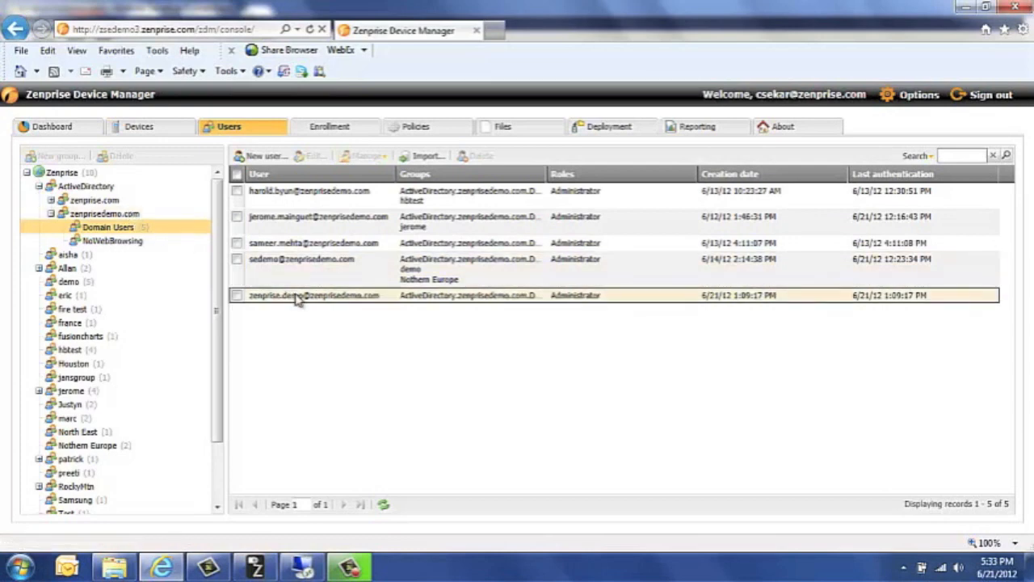
pyautogui.moveTo(299, 296)
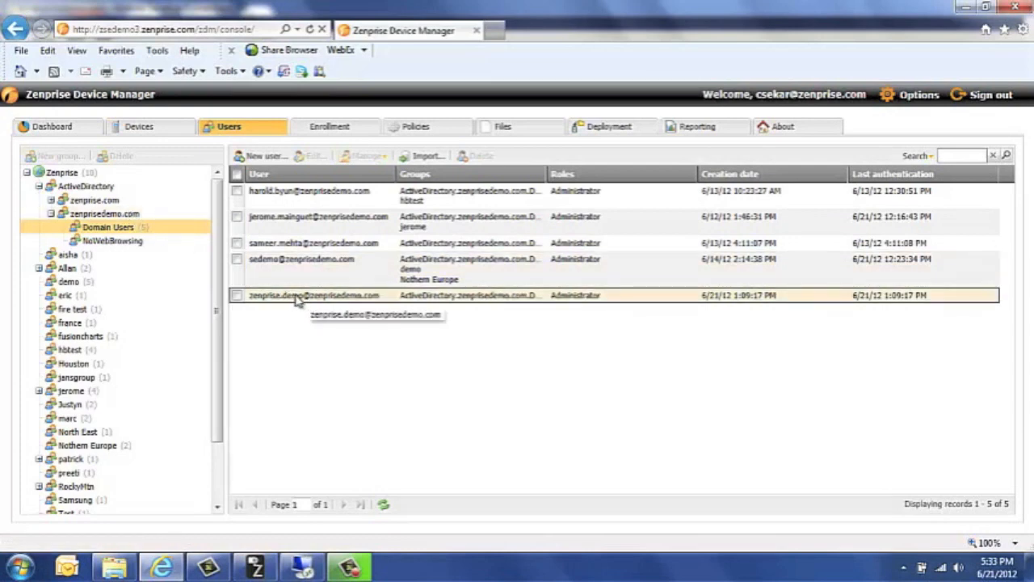
pyautogui.moveTo(331, 302)
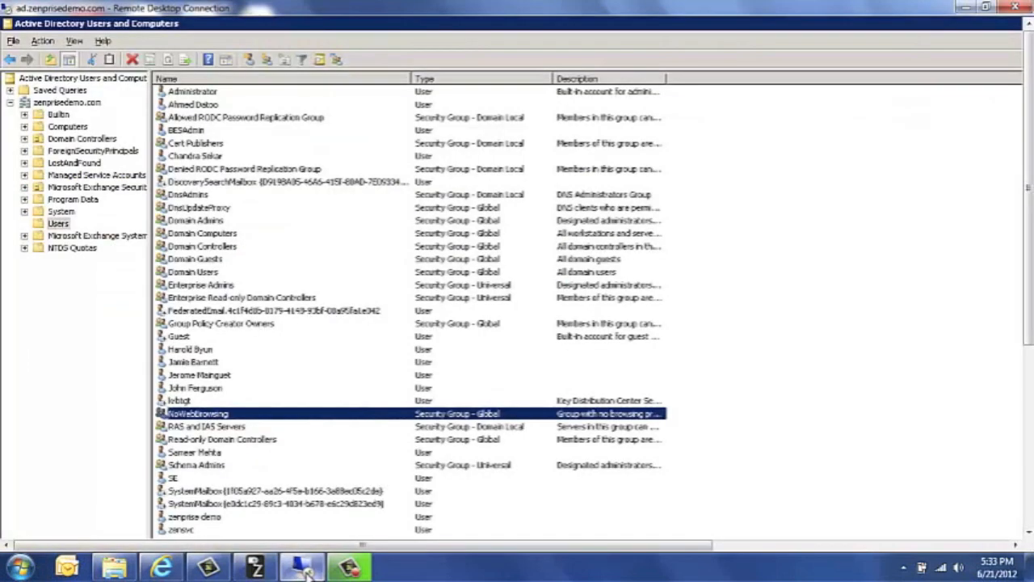
# Look up 'zen' and add zenprise demo to NoWebBrowsing's members, then save.
pyautogui.doubleClick(197, 412)
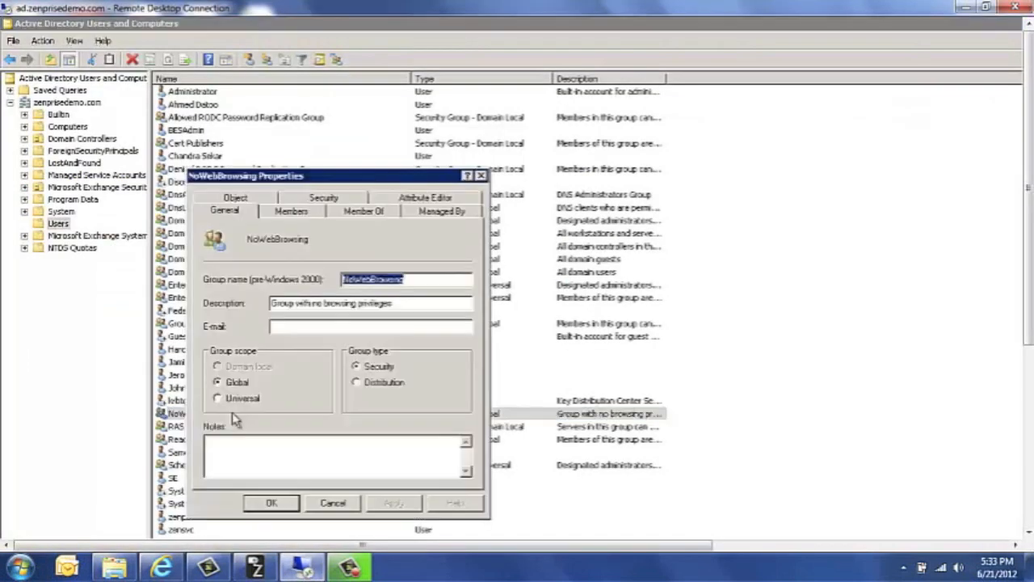
pyautogui.click(290, 211)
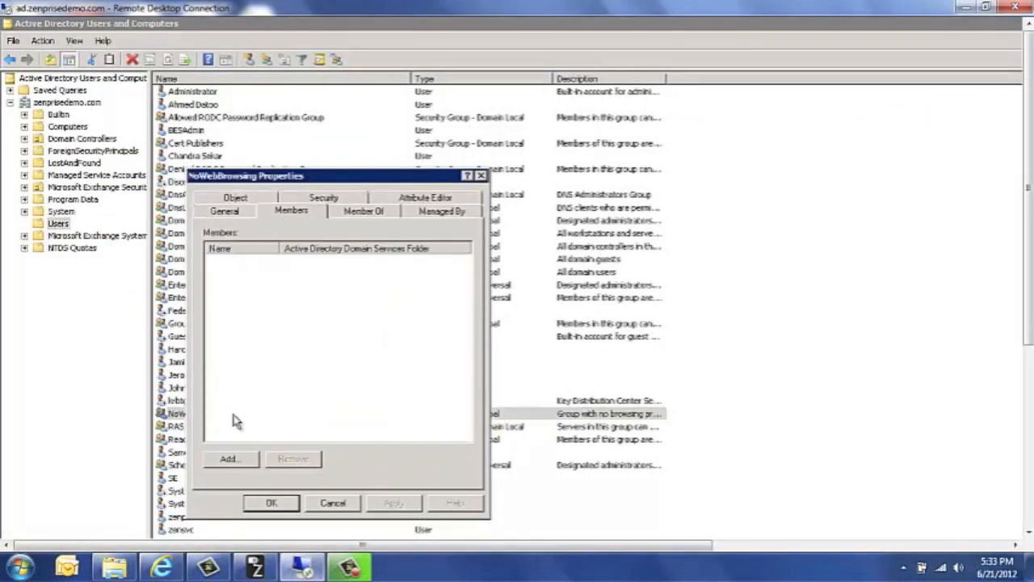
pyautogui.click(230, 458)
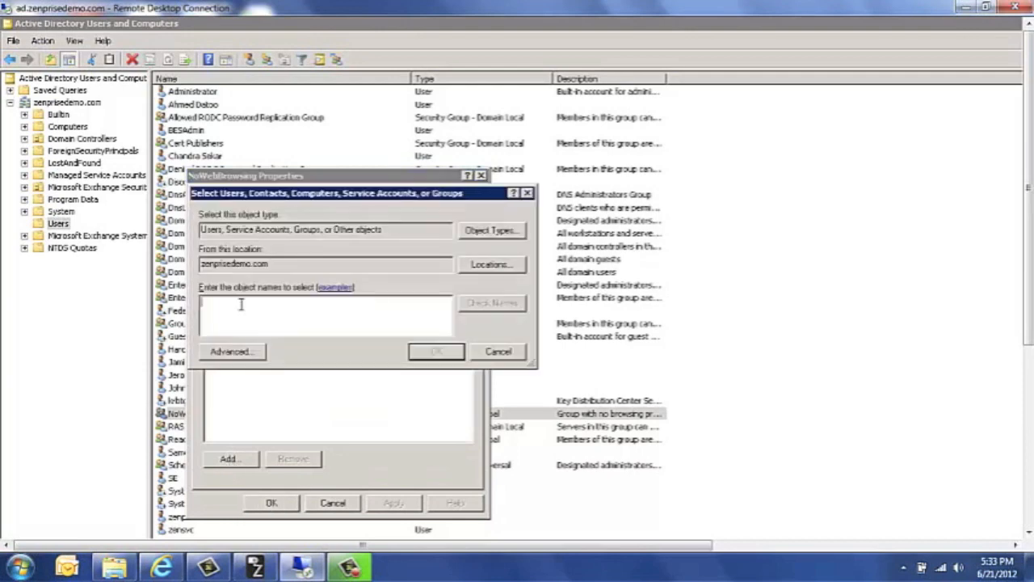
pyautogui.write('zen')
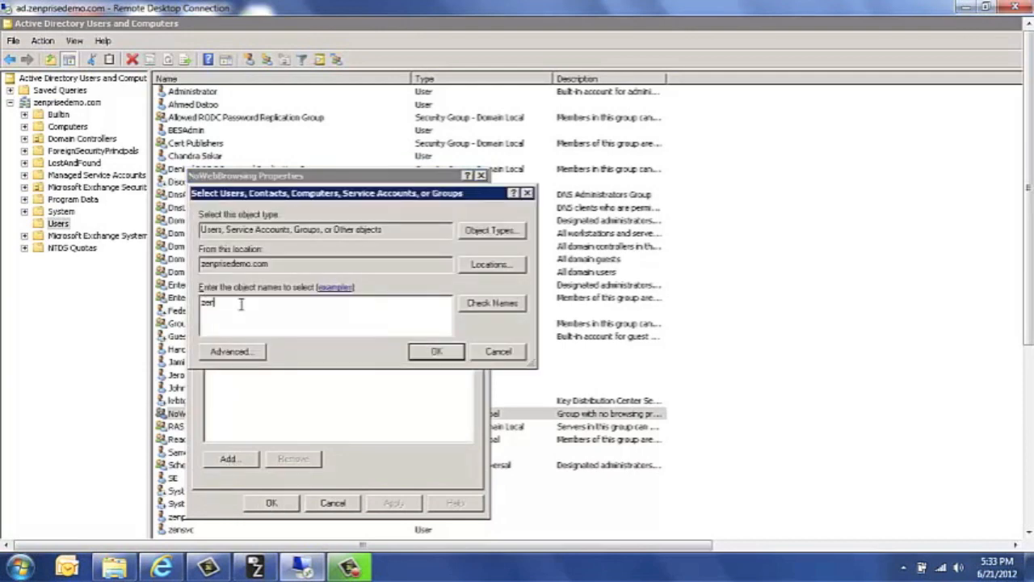
pyautogui.click(492, 303)
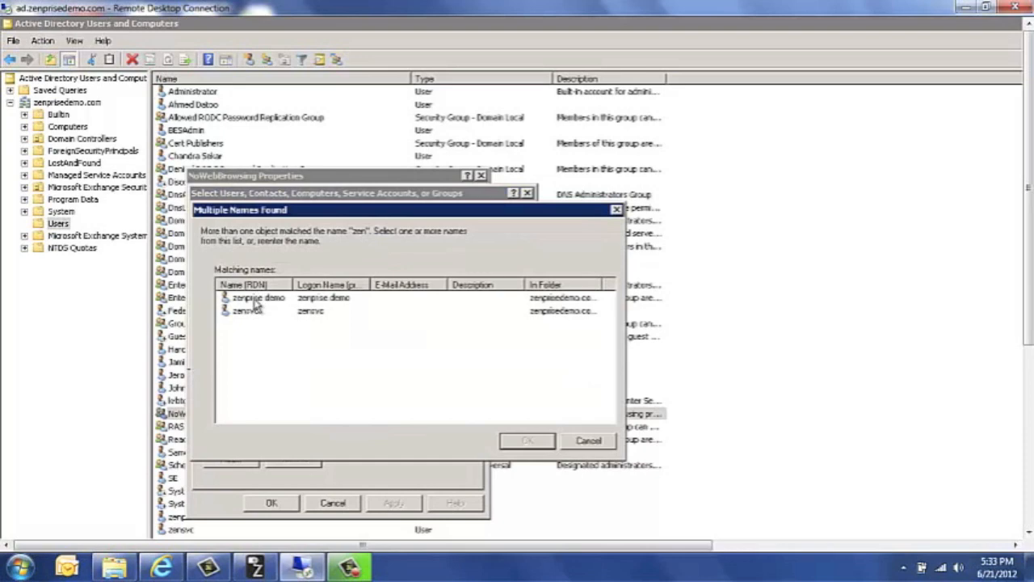
pyautogui.click(526, 439)
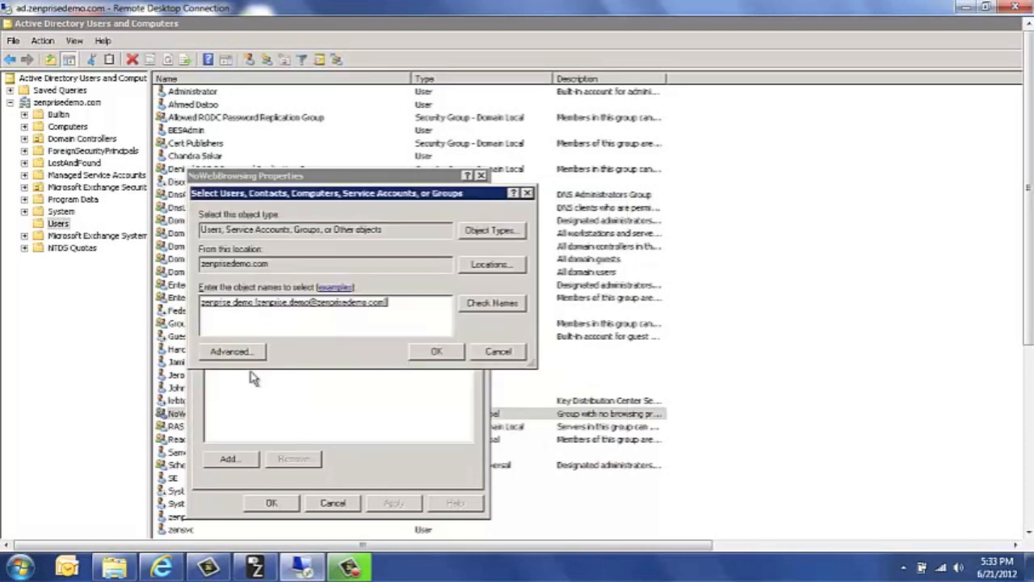
pyautogui.click(436, 351)
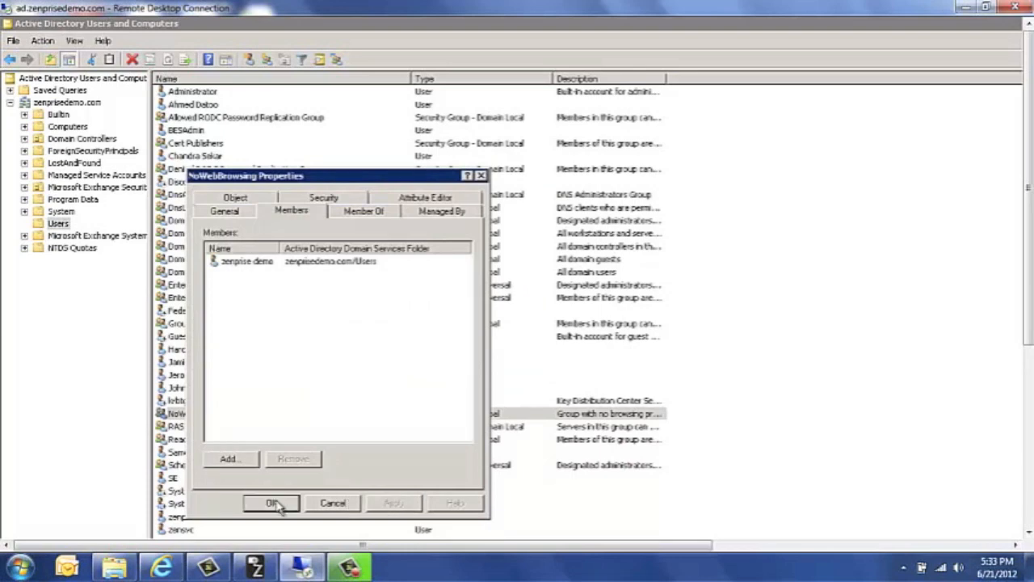
pyautogui.click(272, 502)
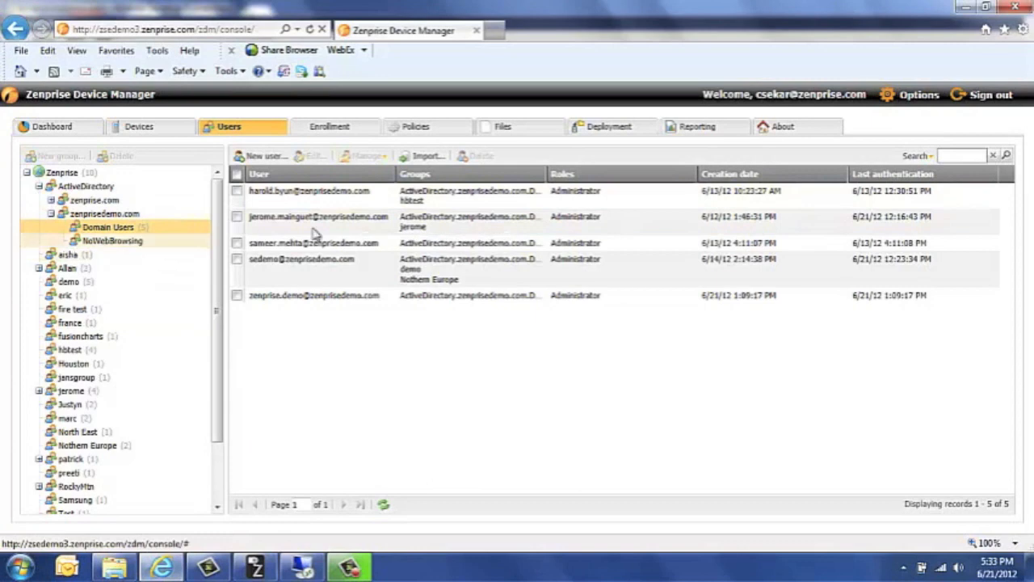
# Force the Domain Users iOS 6.0 iPhone to connect back, then restore the camera view.
pyautogui.click(139, 126)
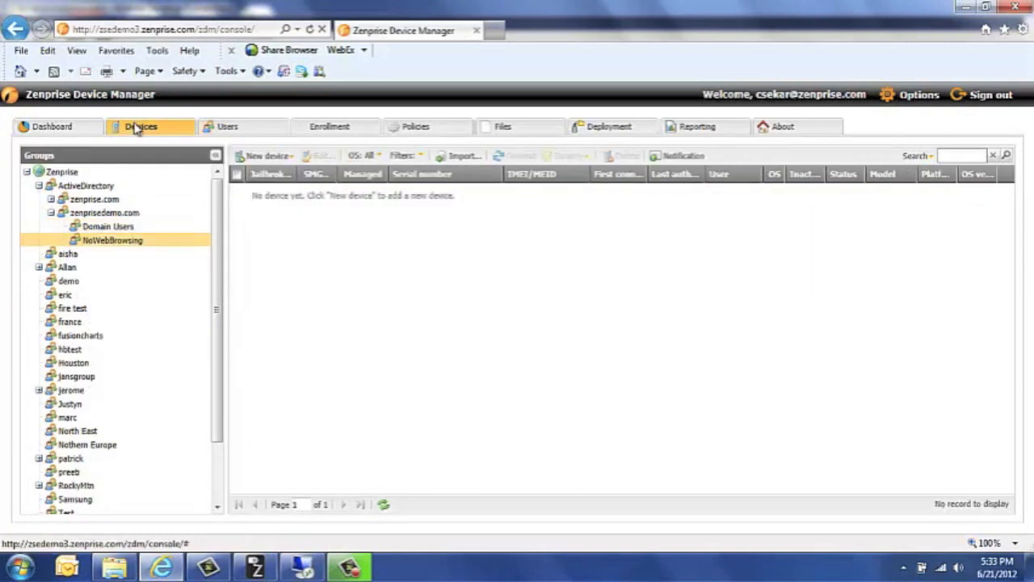
pyautogui.click(108, 226)
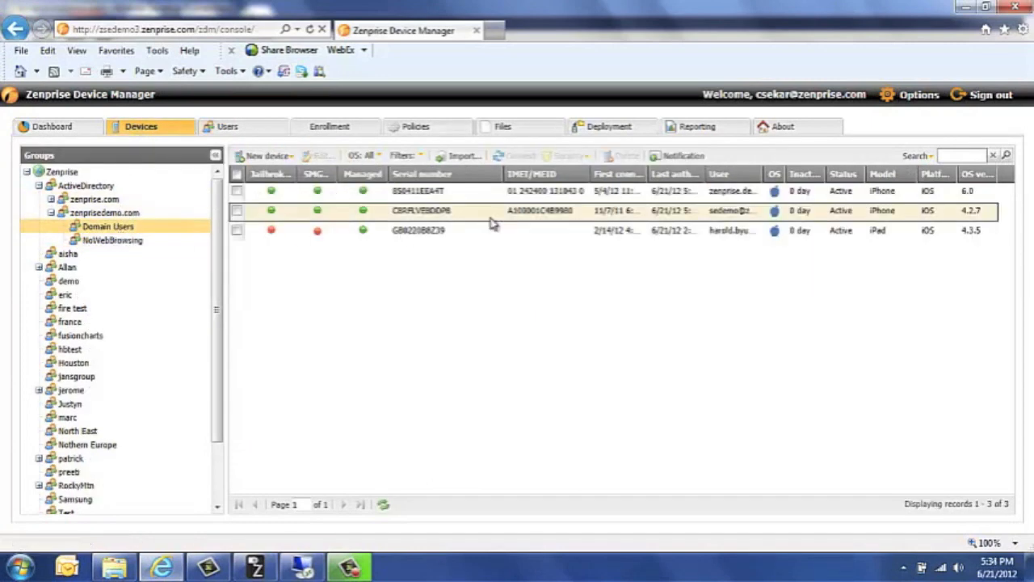
pyautogui.click(237, 190)
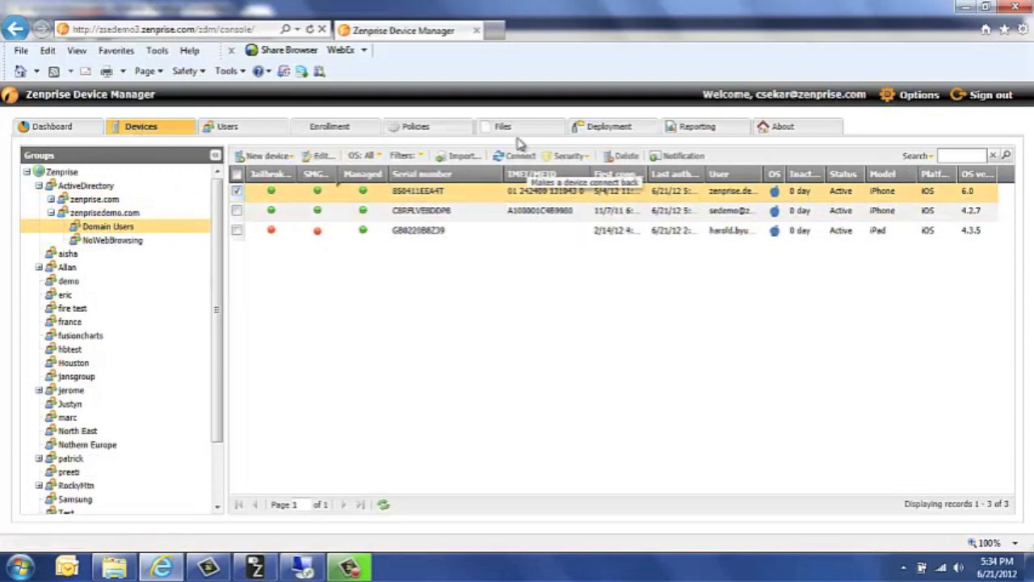
pyautogui.click(516, 155)
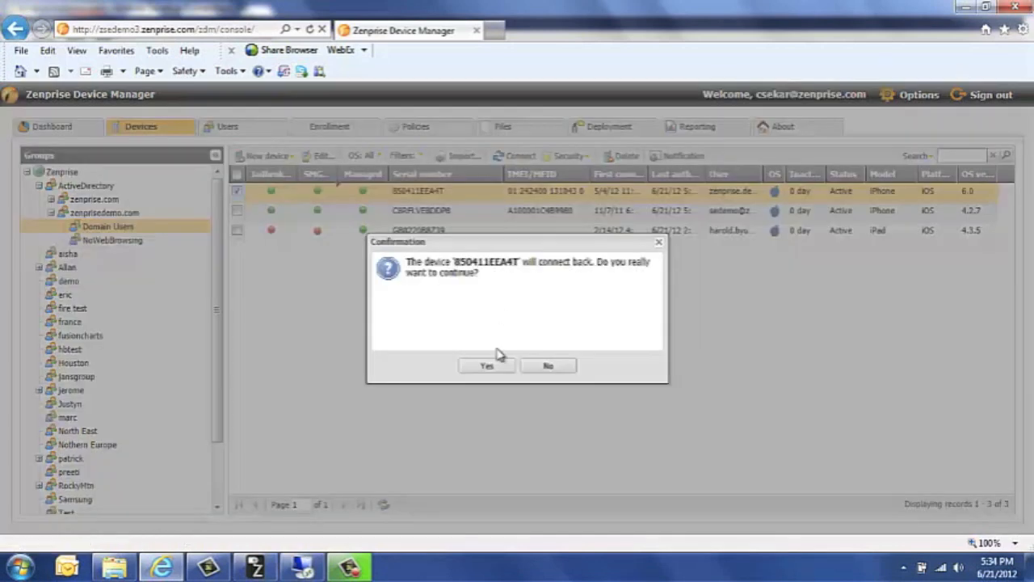
pyautogui.click(485, 365)
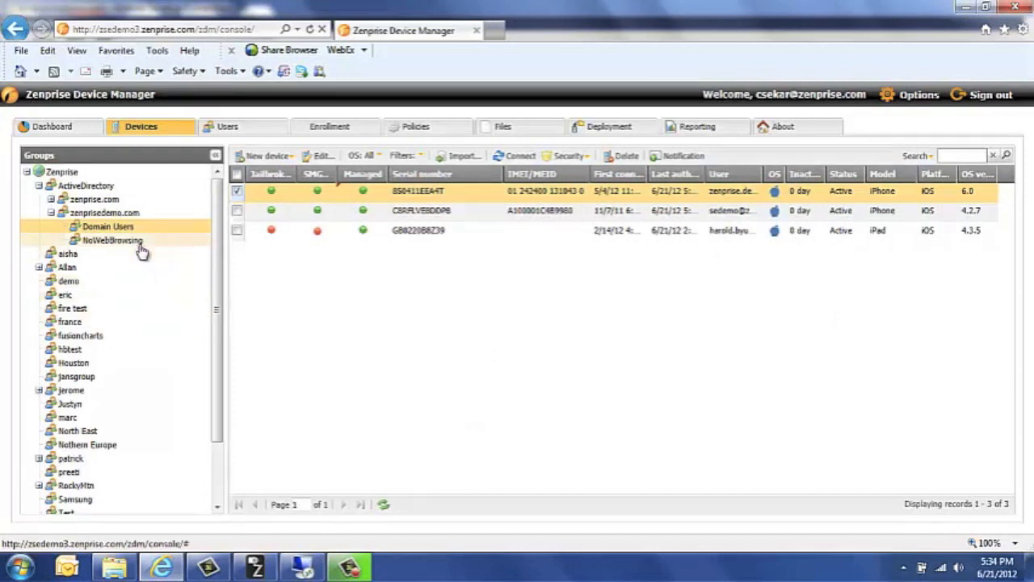
pyautogui.click(111, 240)
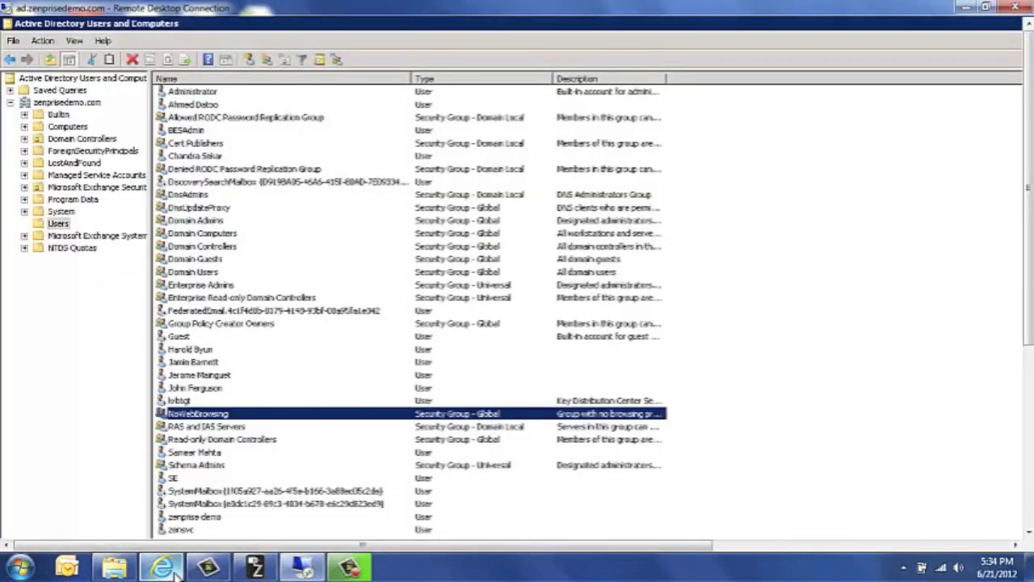
pyautogui.click(254, 566)
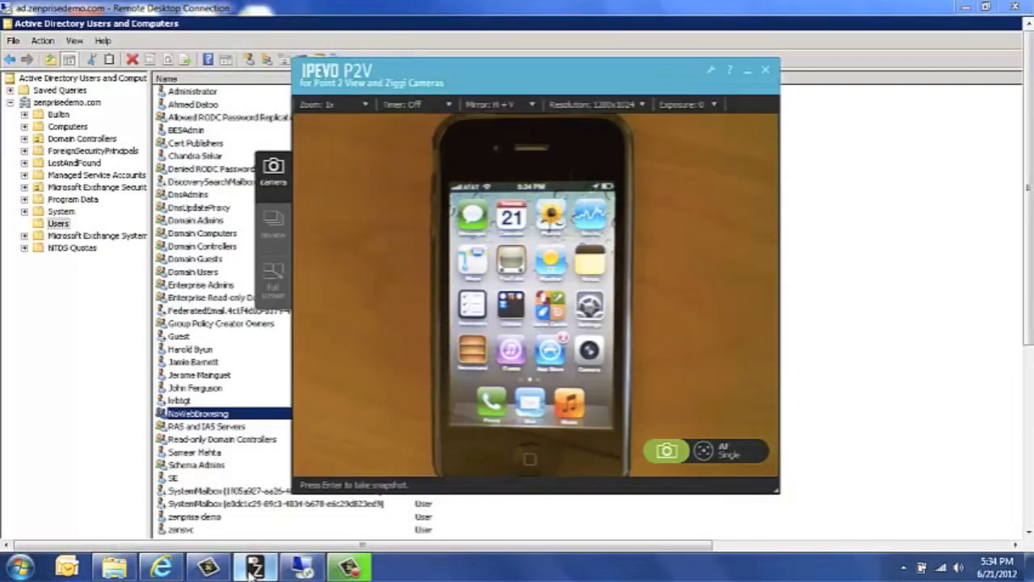